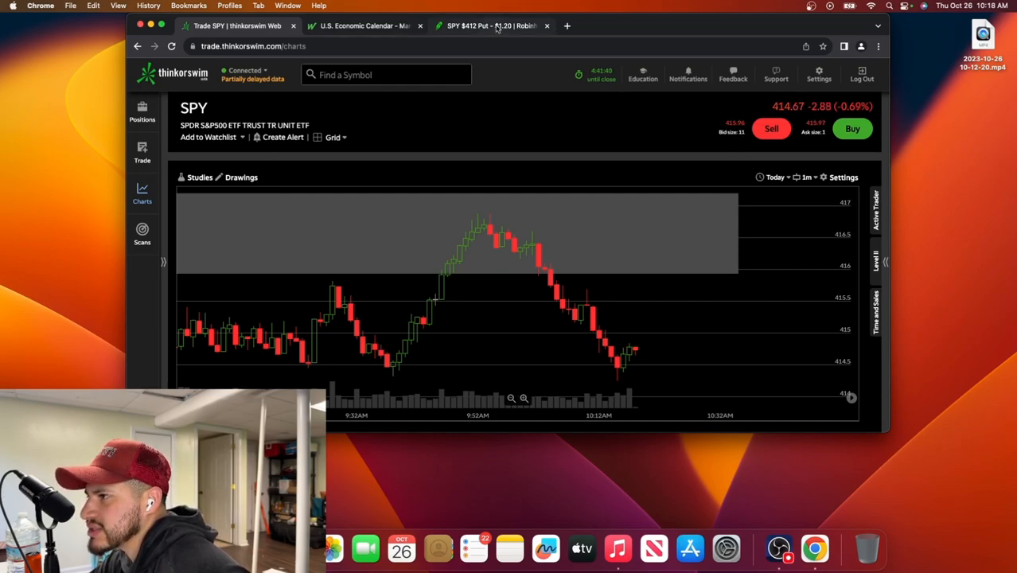
pyautogui.click(491, 26)
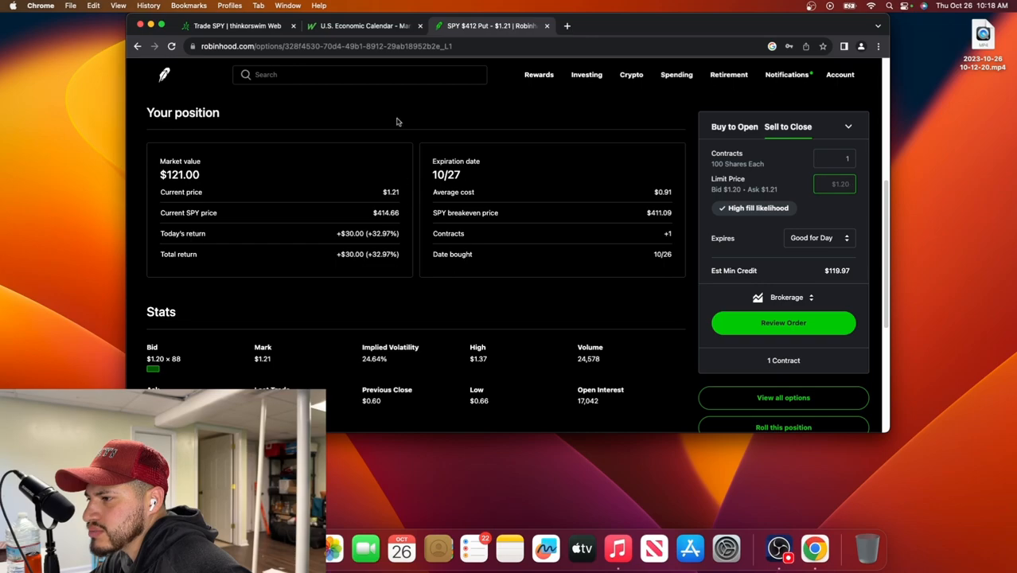
pyautogui.moveTo(406, 274)
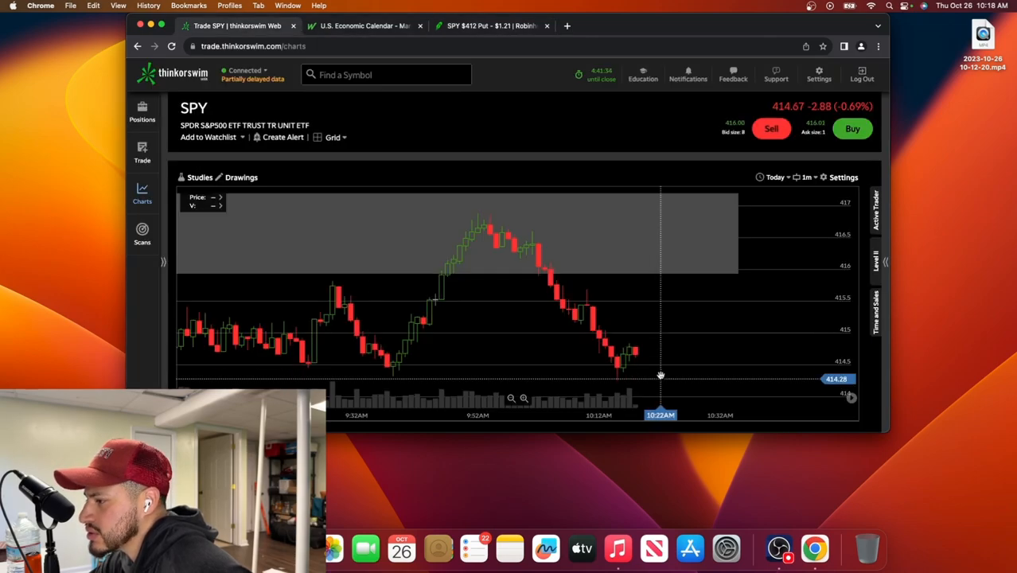
pyautogui.moveTo(653, 357)
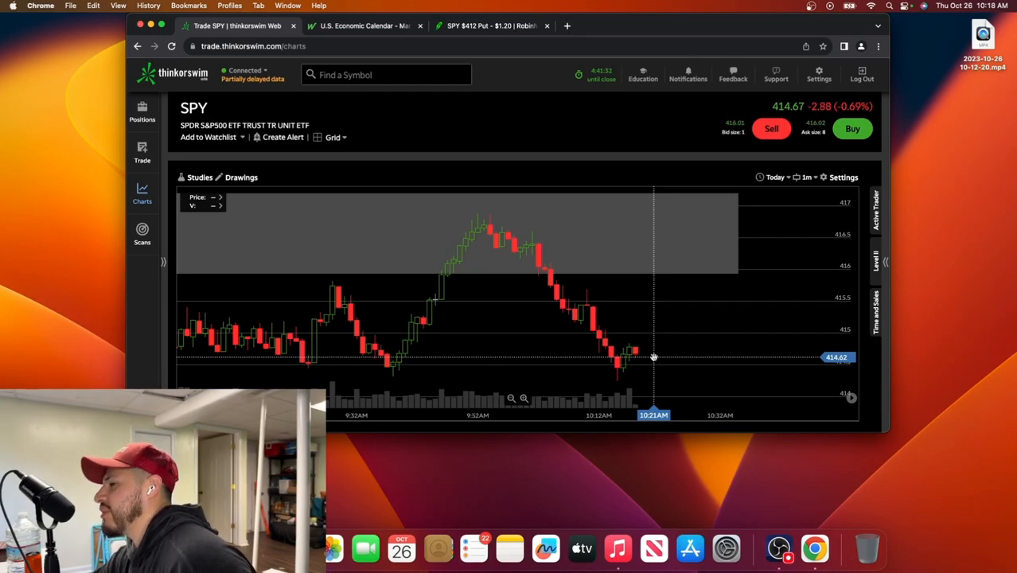